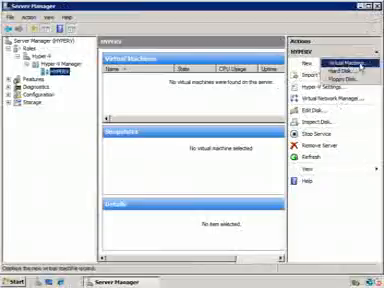
Launch the New Virtual Machine Wizard via New > Virtual Machine in Hyper-V Manager's Actions pane
left_click(334, 64)
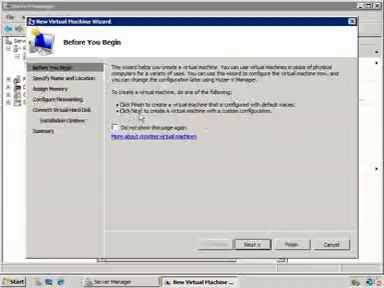